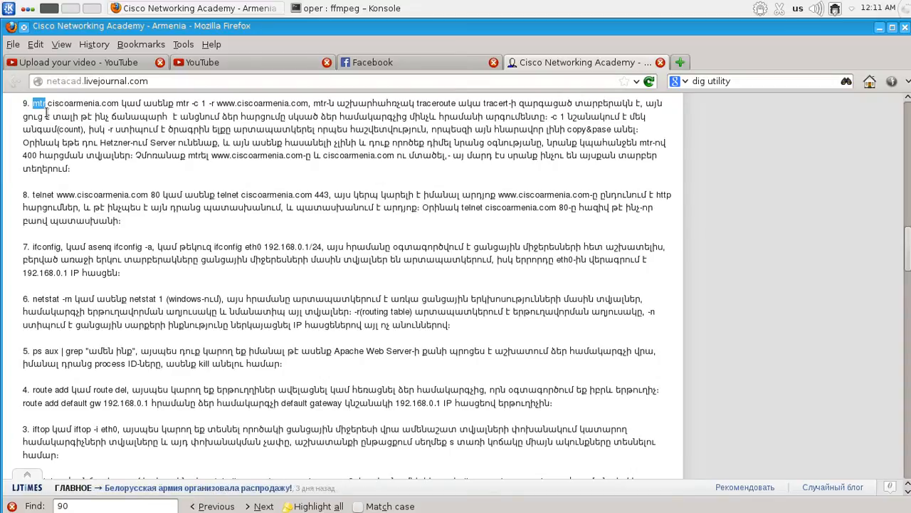
# - Bring the Konsole terminal window to the front from Firefox
pyautogui.click(345, 9)
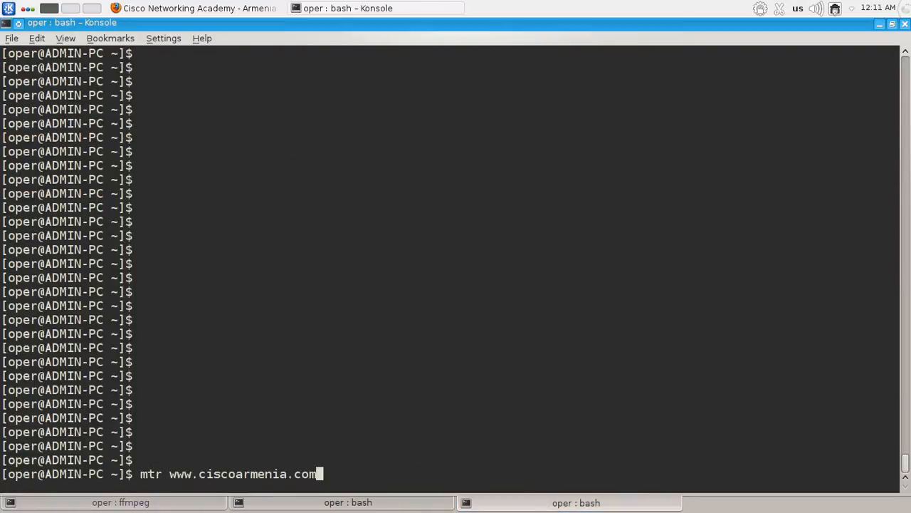
pyautogui.press('Return')
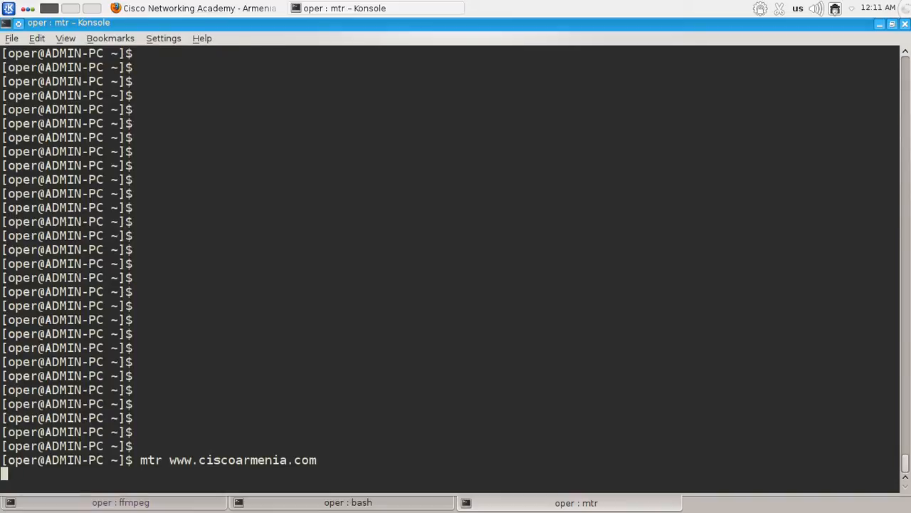
pyautogui.press('Return')
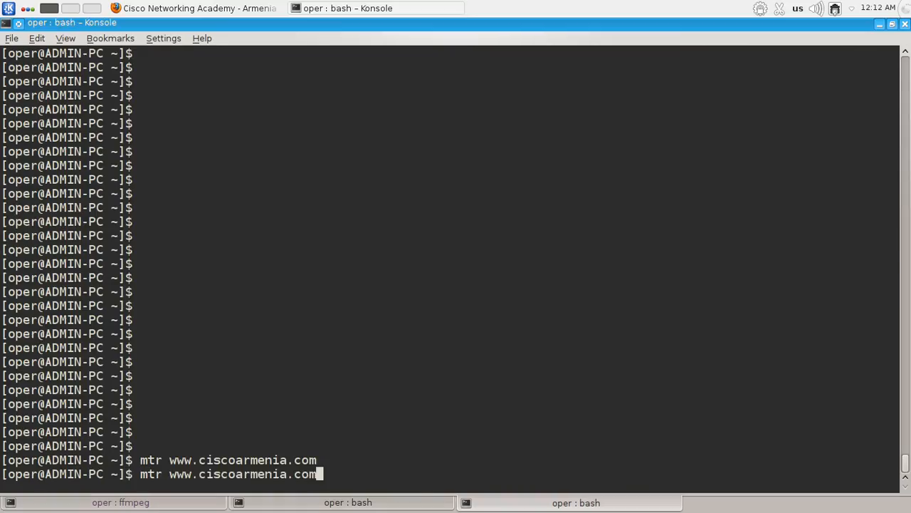
pyautogui.press('Return')
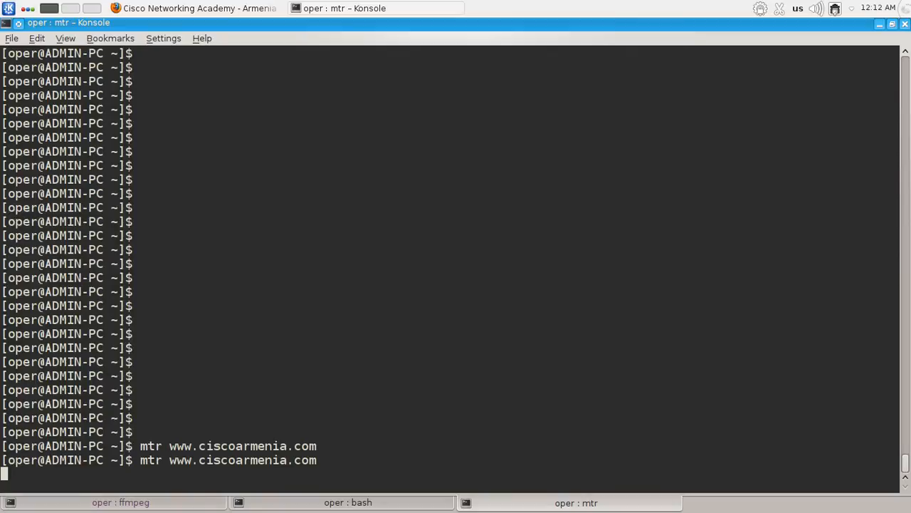
pyautogui.press('Return')
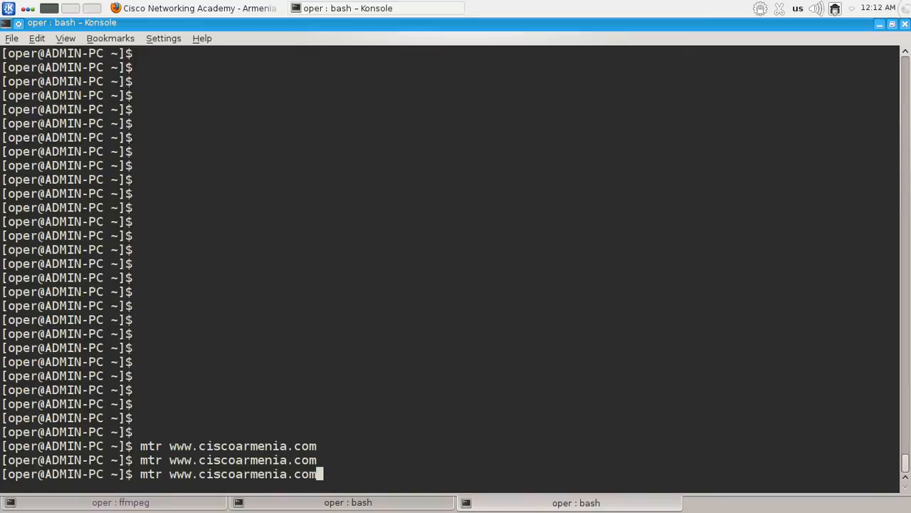
pyautogui.write('-n')
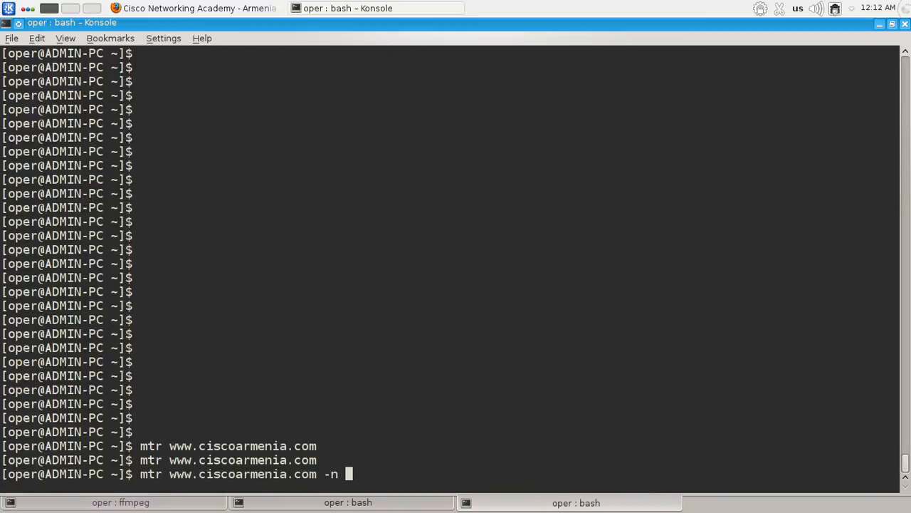
pyautogui.press('Return')
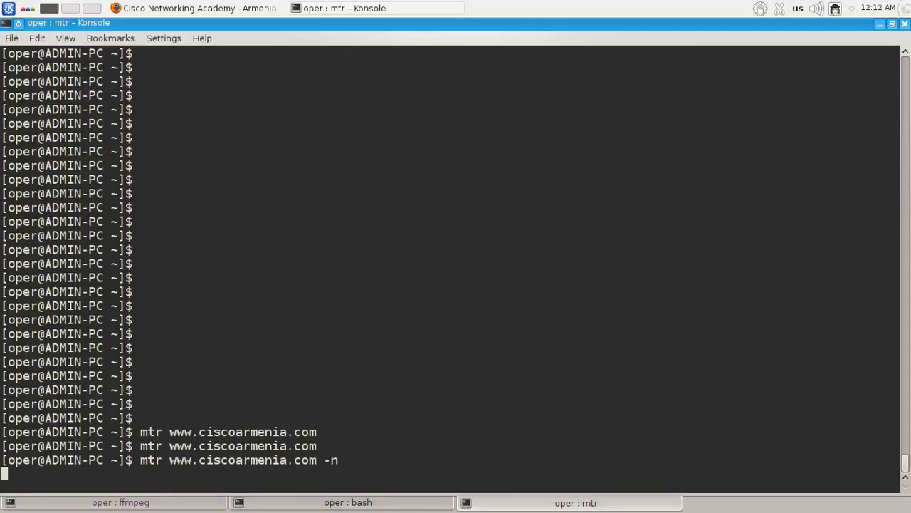
pyautogui.press('Return')
pyautogui.write('mtr www.ciscoarmenia.com -')
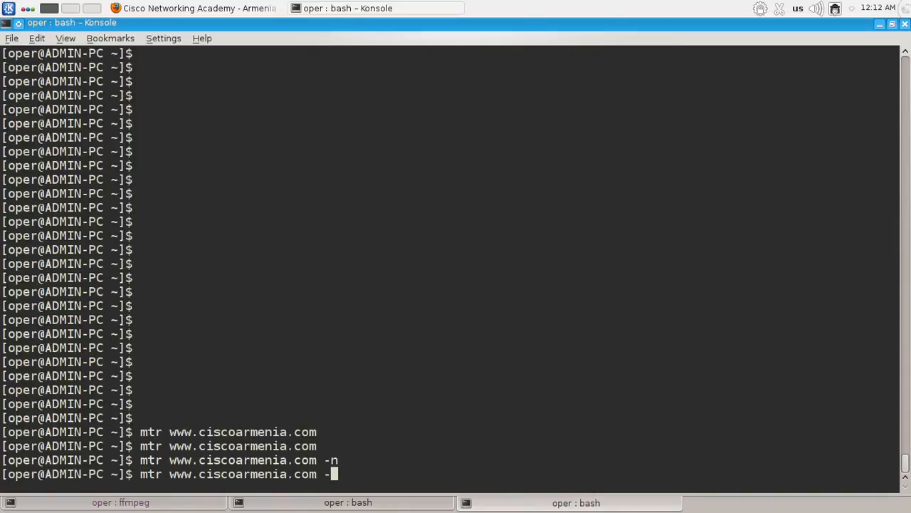
pyautogui.press('Return')
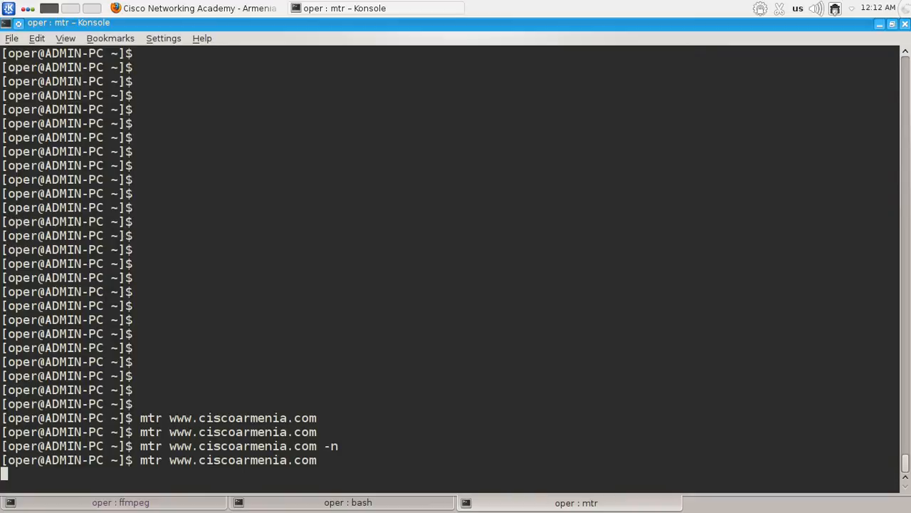
pyautogui.press('Return')
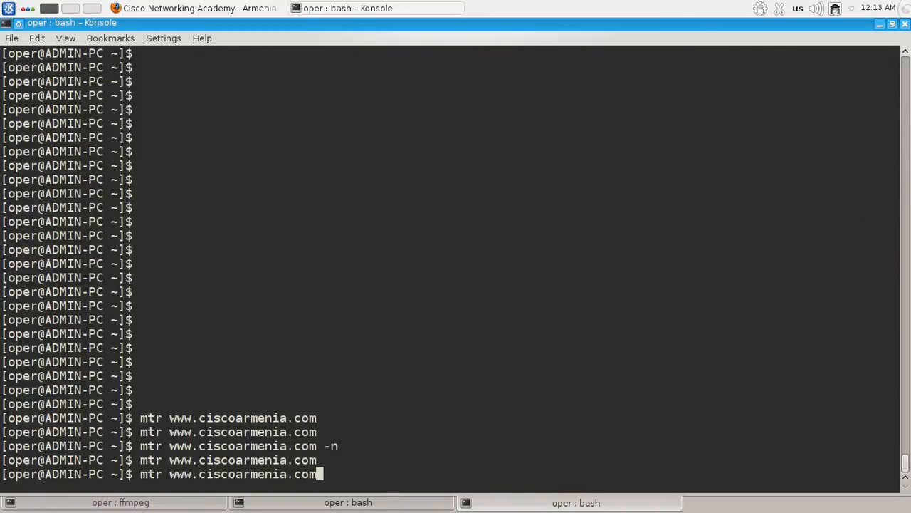
pyautogui.press('ctrl+w')
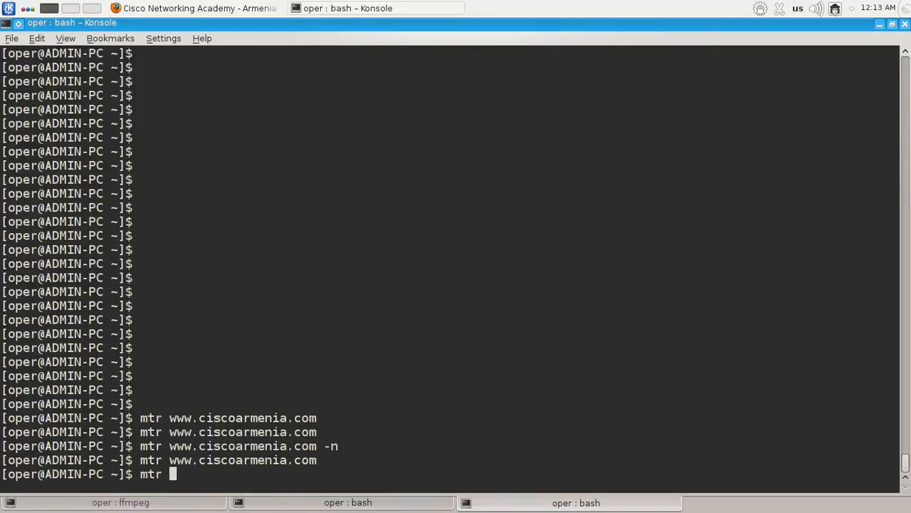
pyautogui.write('www.r')
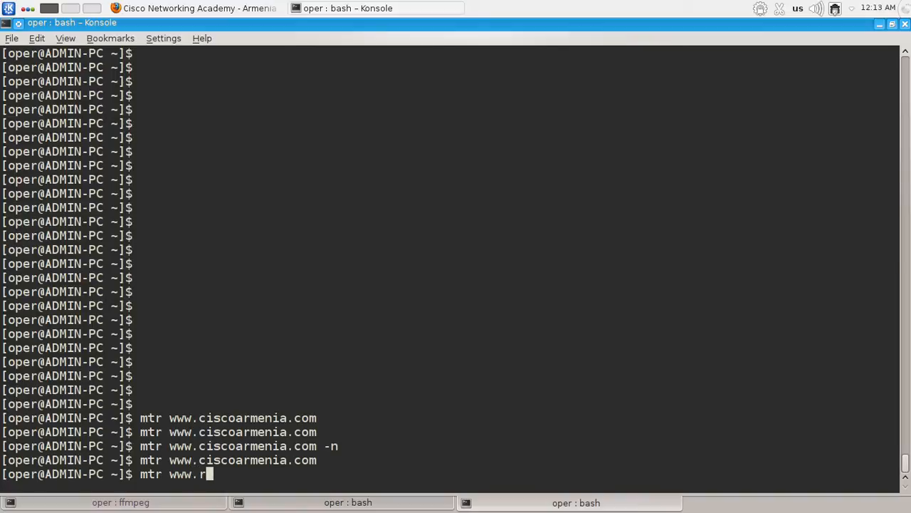
pyautogui.write('ender.ru')
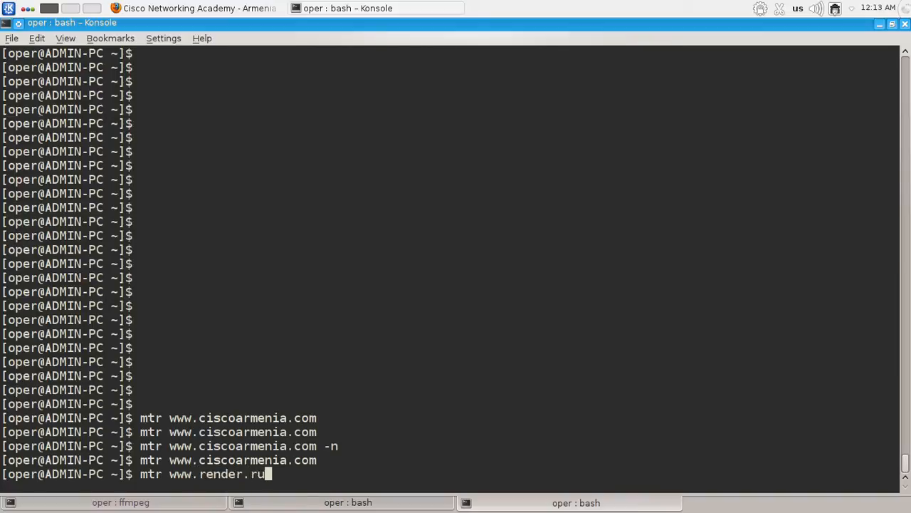
pyautogui.press('Return')
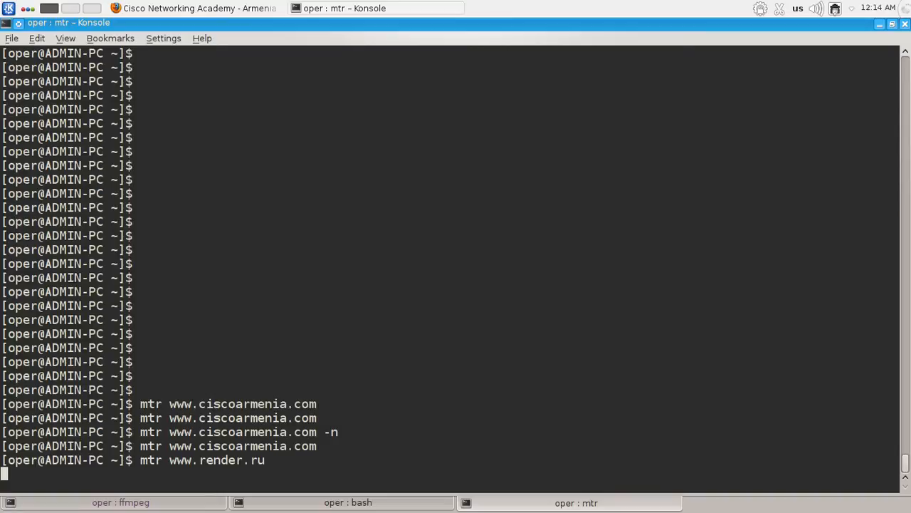
pyautogui.press('Return')
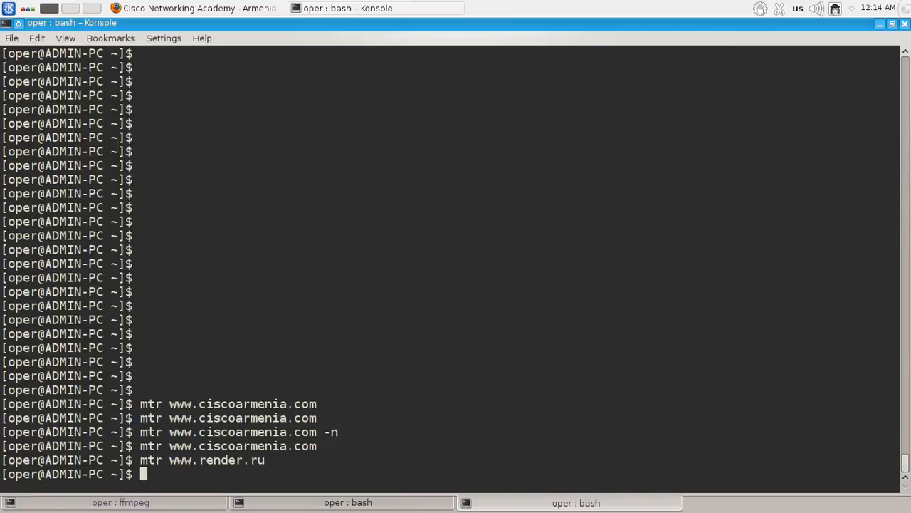
pyautogui.write('mtr www.render.ru')
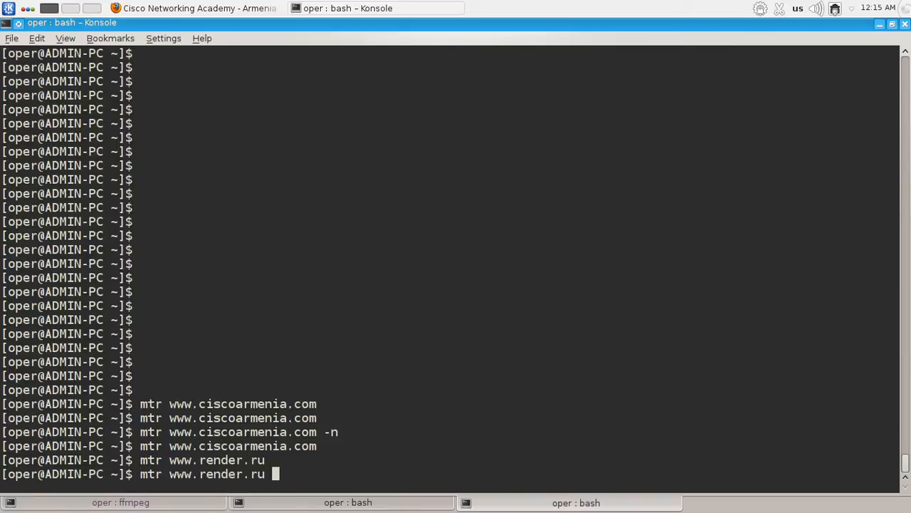
pyautogui.write('-c')
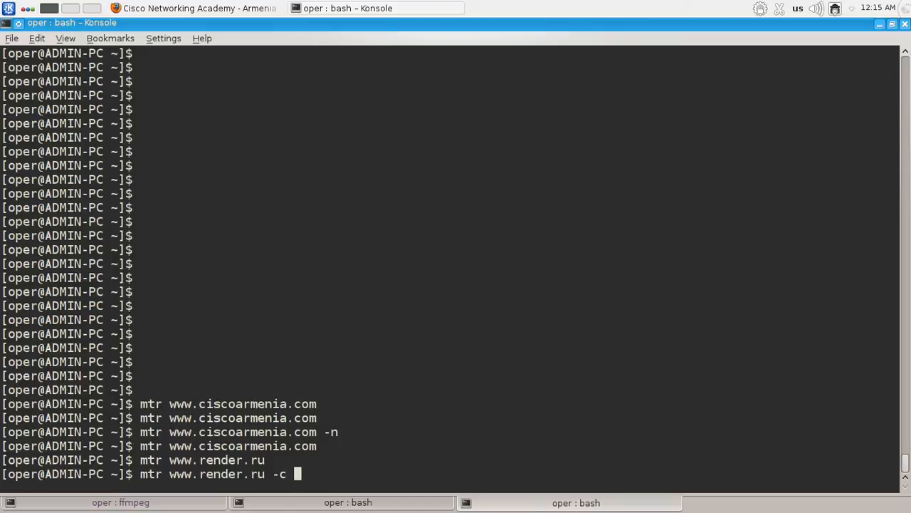
pyautogui.write('1000')
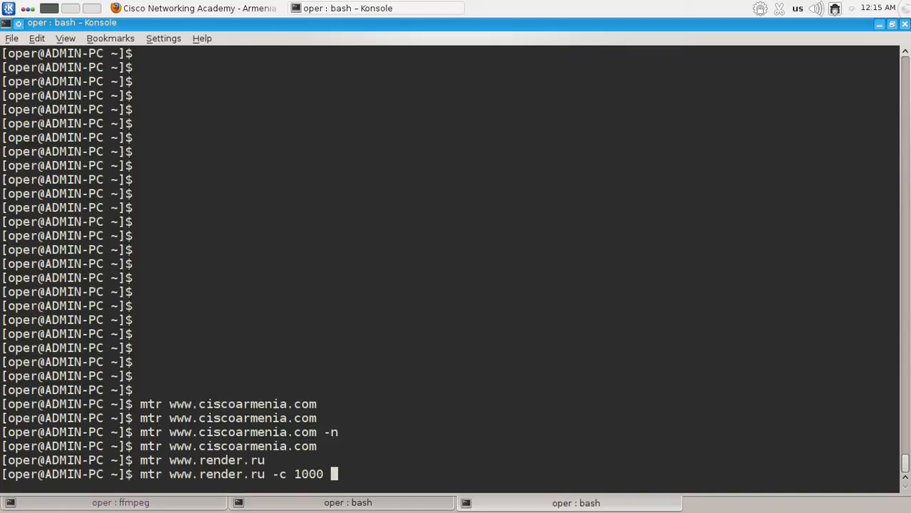
pyautogui.moveTo(282, 489)
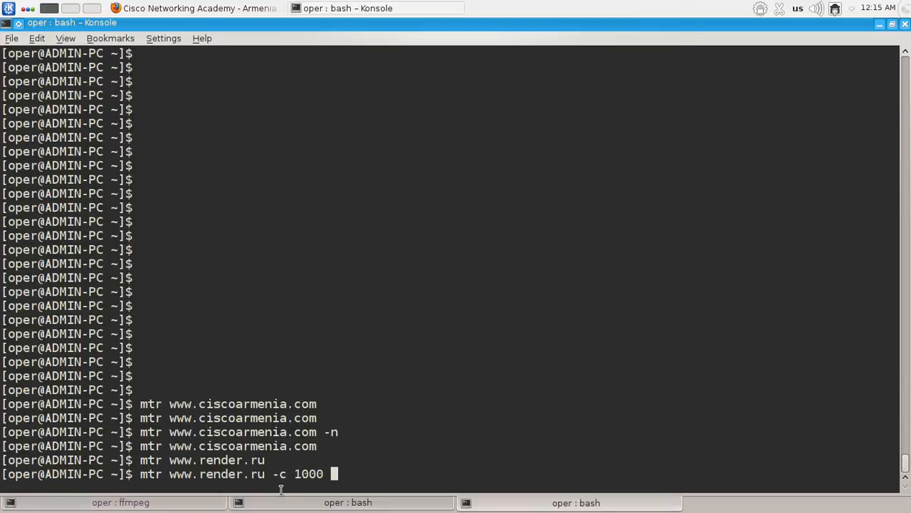
pyautogui.moveTo(498, 461)
pyautogui.write(' -r')
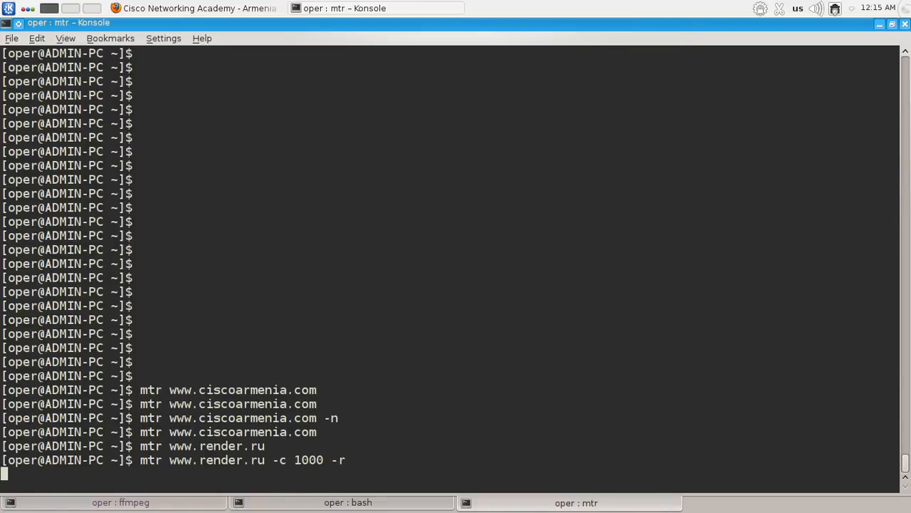
pyautogui.write('CCCC^C')
pyautogui.write('mtr www.render.ru -c 10')
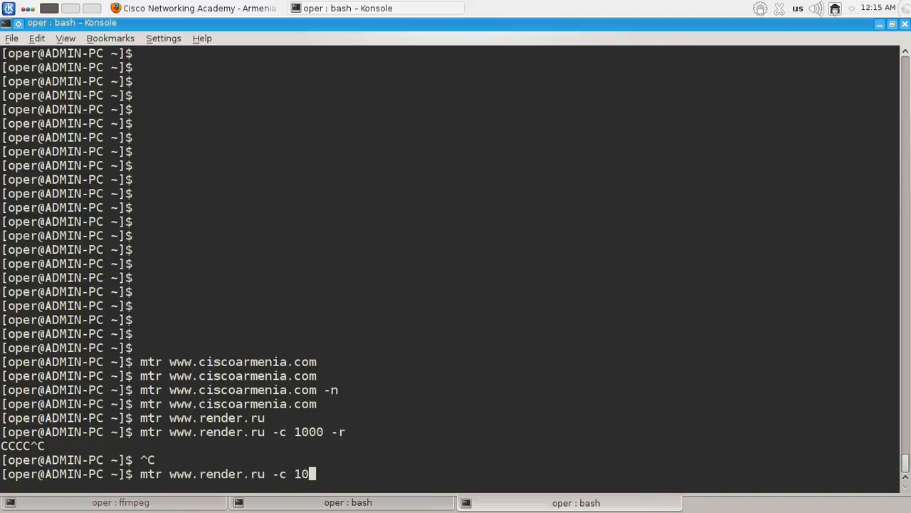
pyautogui.press('Return')
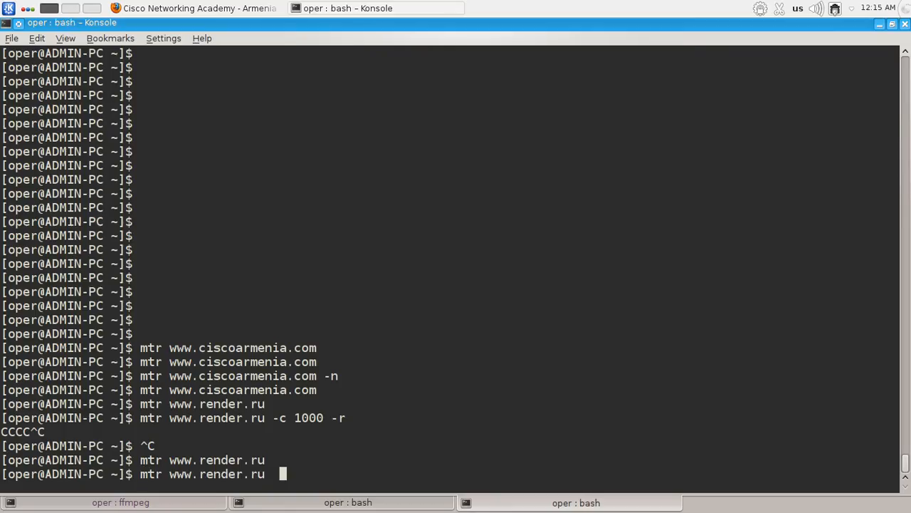
pyautogui.write('-r')
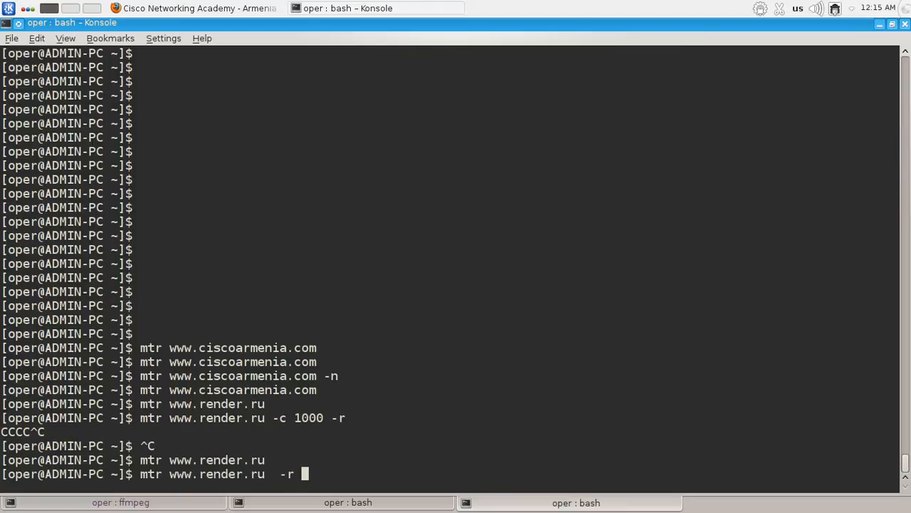
pyautogui.write('-c 10')
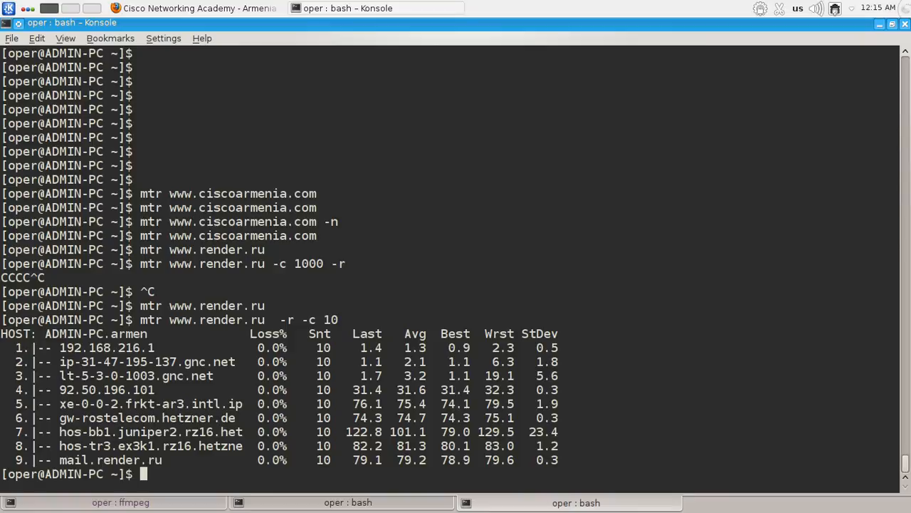
pyautogui.scroll(3)
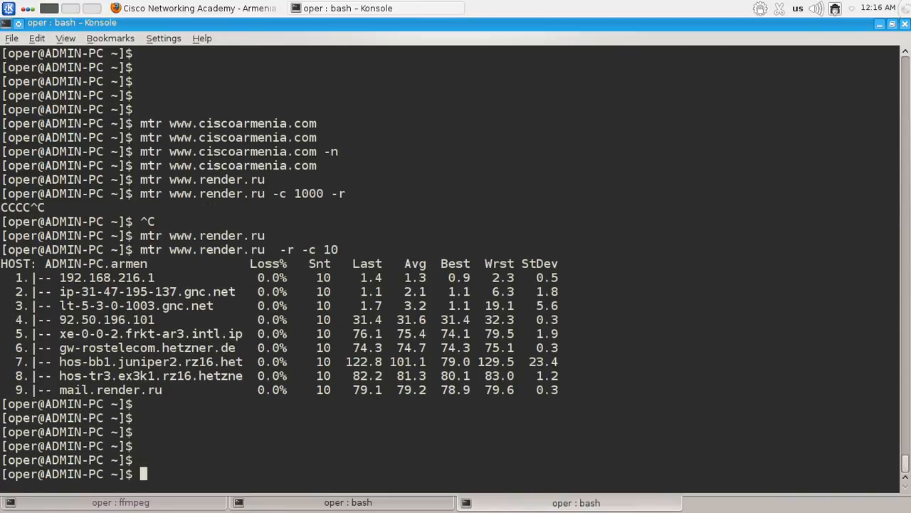
pyautogui.write('mtr www.render.ru  -r -c 10')
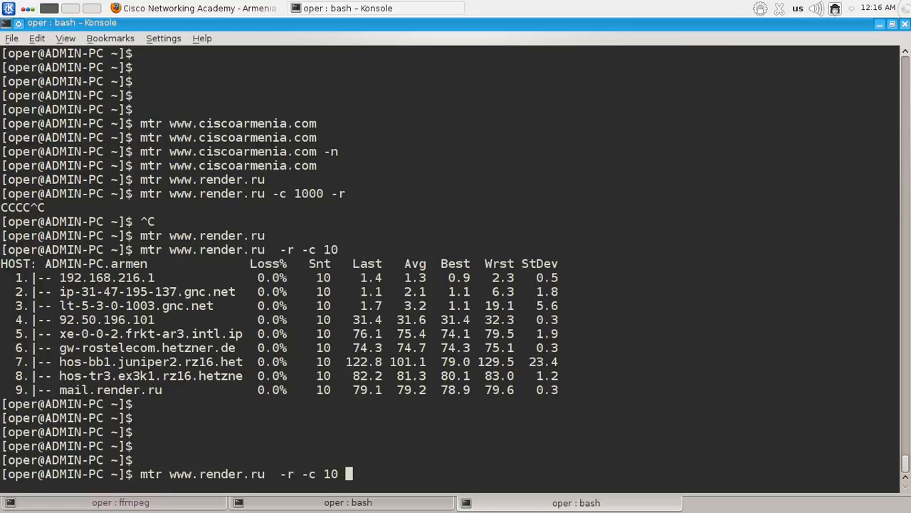
pyautogui.write('-n')
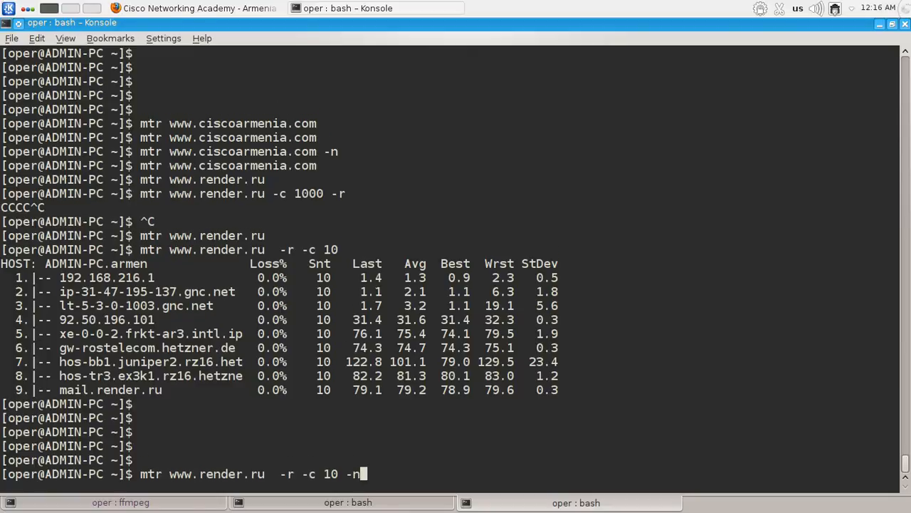
pyautogui.press('Return')
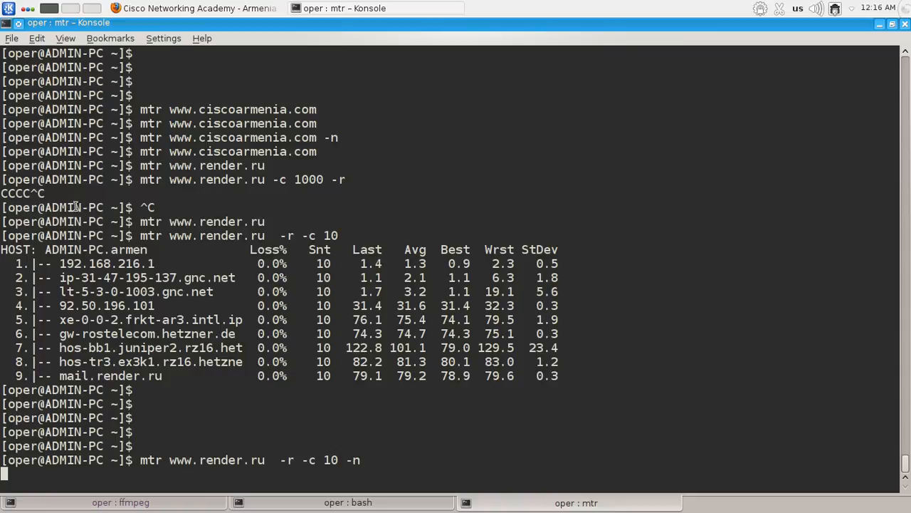
pyautogui.click(196, 9)
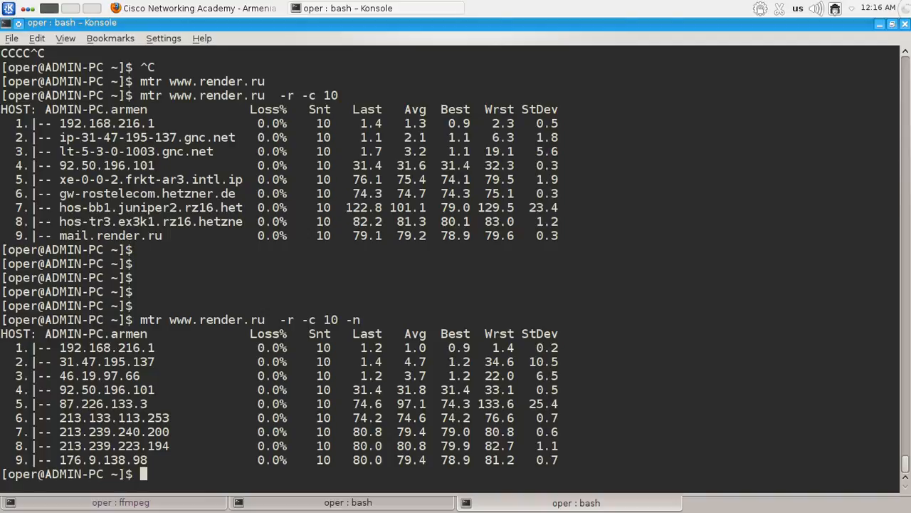
pyautogui.moveTo(339, 344)
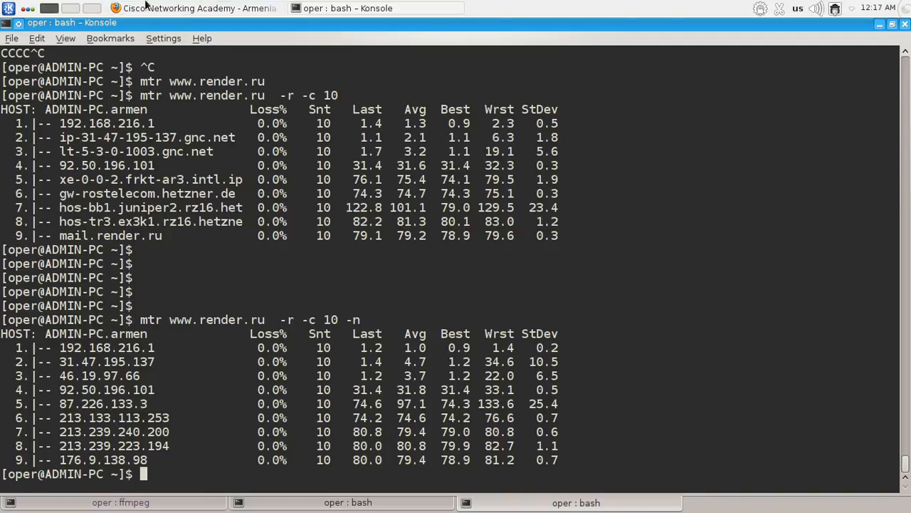
pyautogui.moveTo(192, 9)
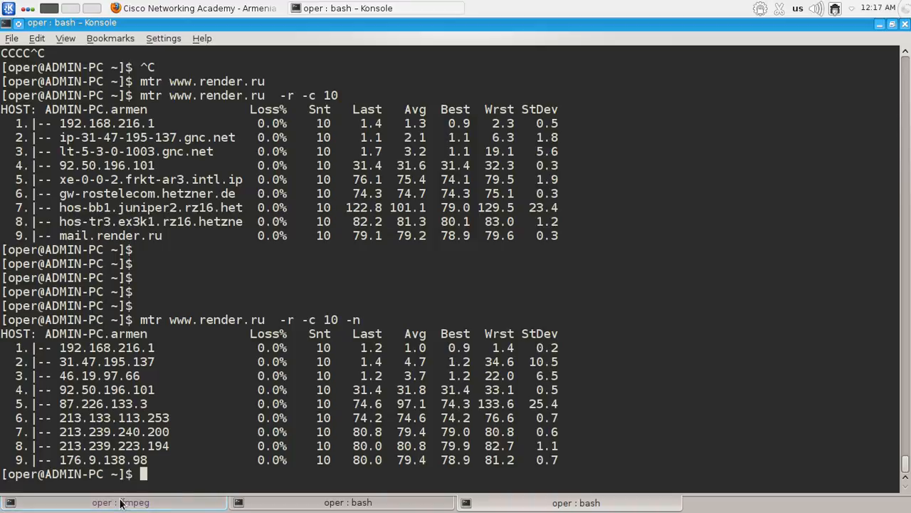
# - Switch to the 'oper : ffmpeg' session tab in Konsole
pyautogui.click(121, 502)
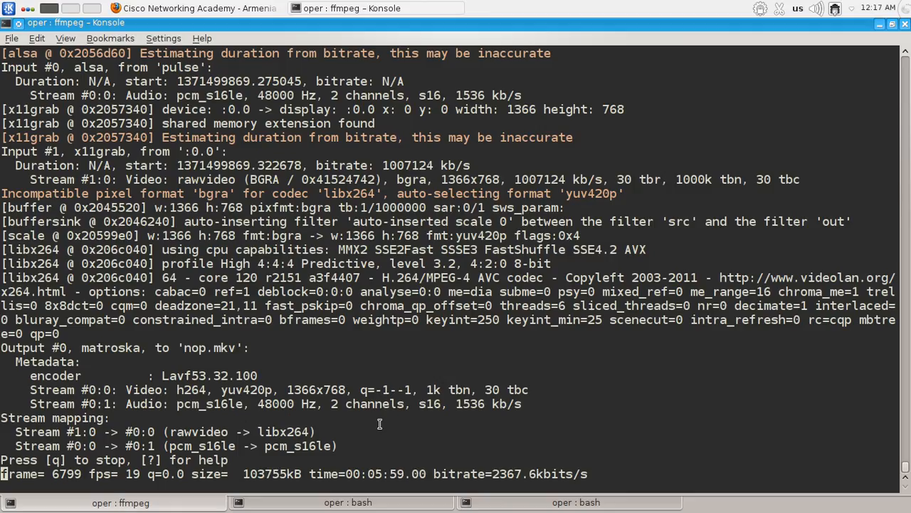